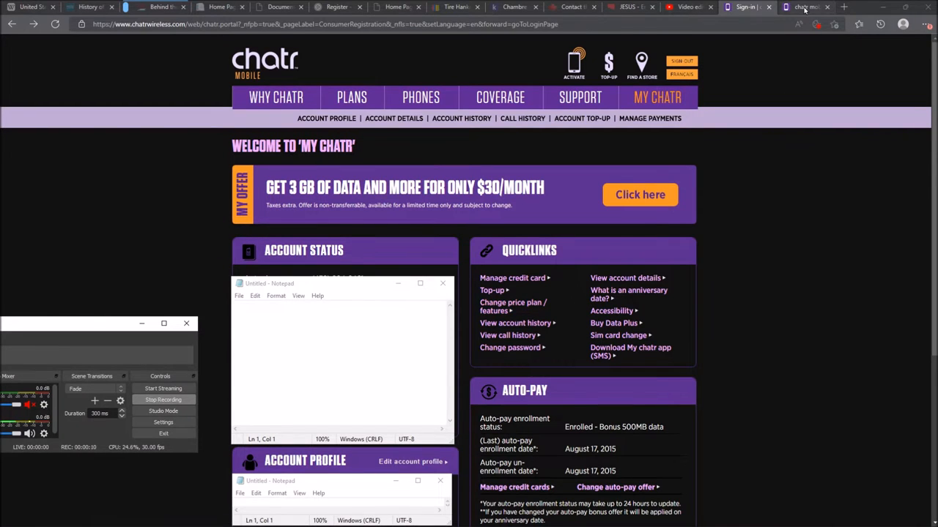
Go to the Price Plan Selection page listing auto-pay plans from $25 to $70
click(513, 306)
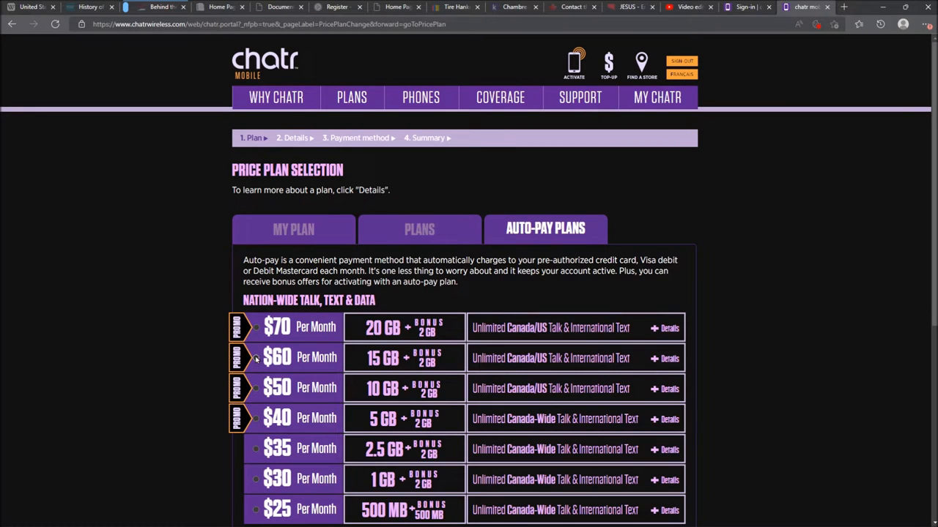
Check the $60 plan's inclusions, try the $70 plan, then choose the $35 2.5 GB Canada-wide plan
click(668, 357)
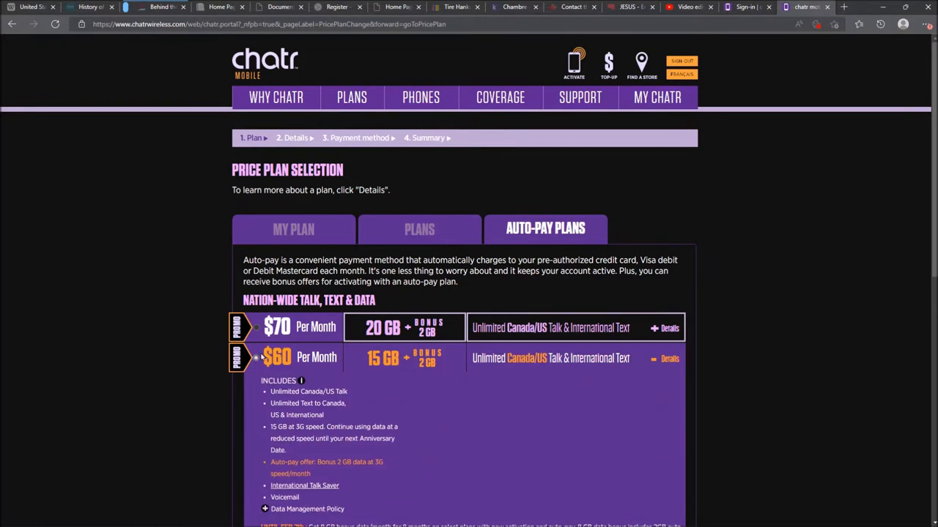
click(668, 358)
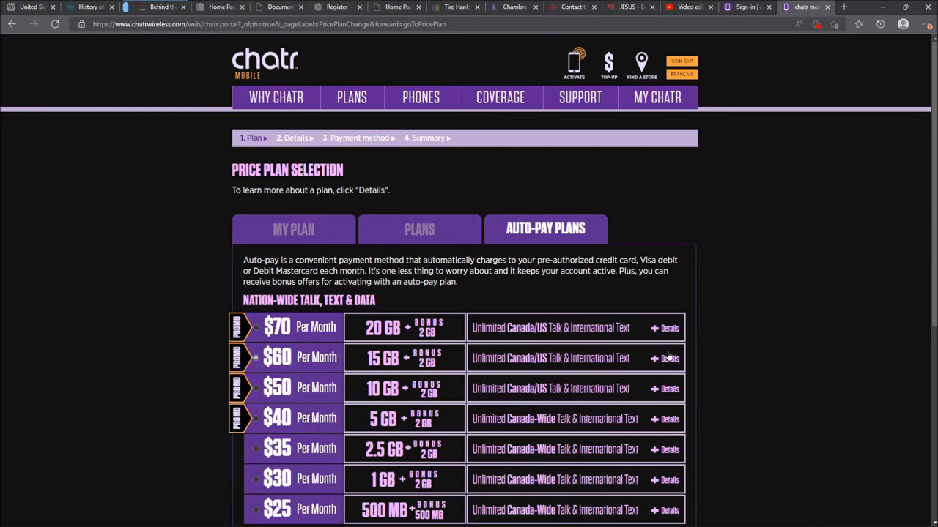
click(669, 389)
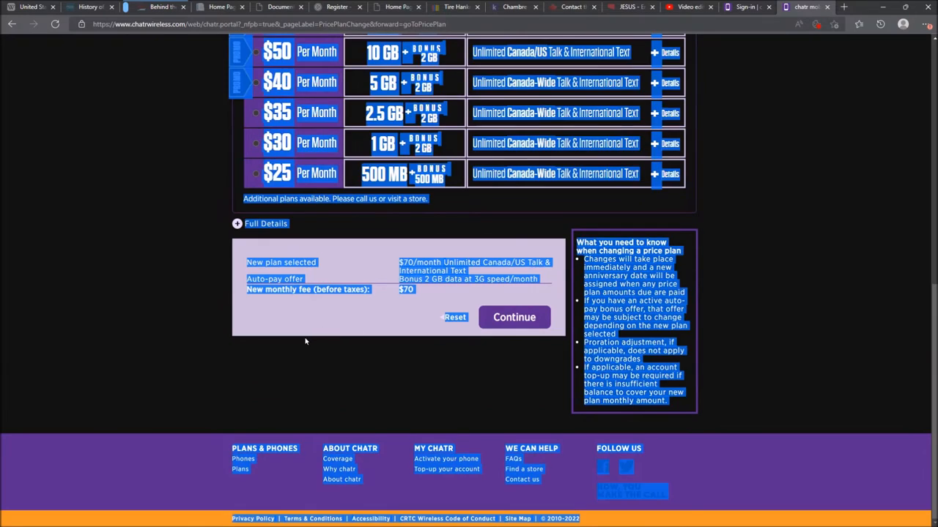
scroll(up, 3)
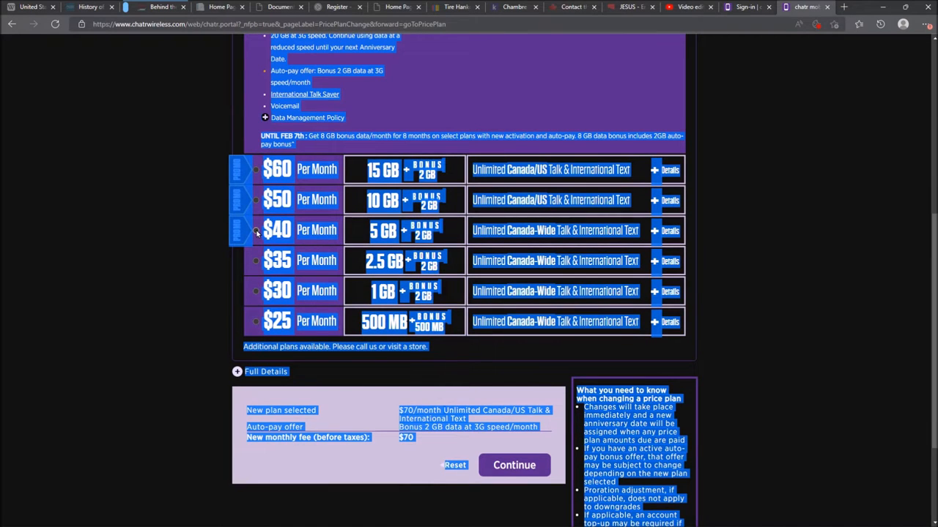
click(255, 261)
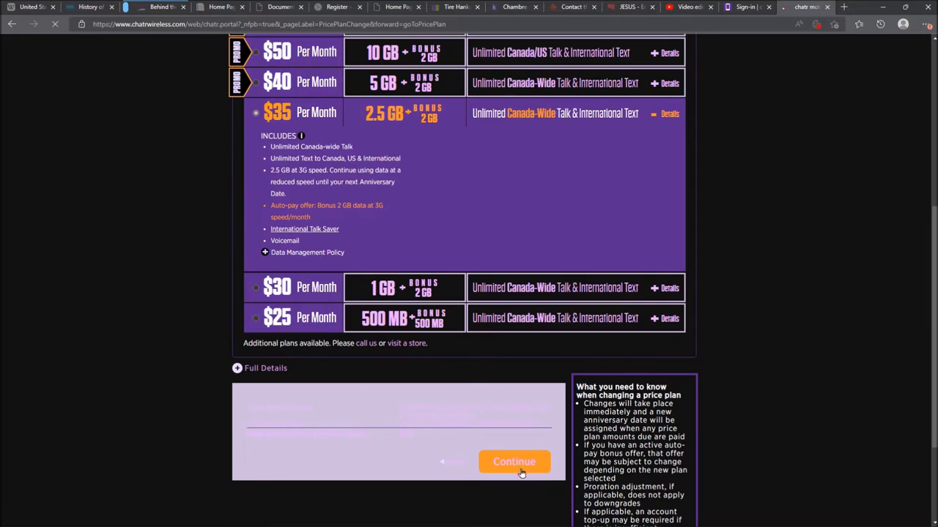
Continue to the Change Details page showing the $35 plan and $20.00 due today
click(514, 462)
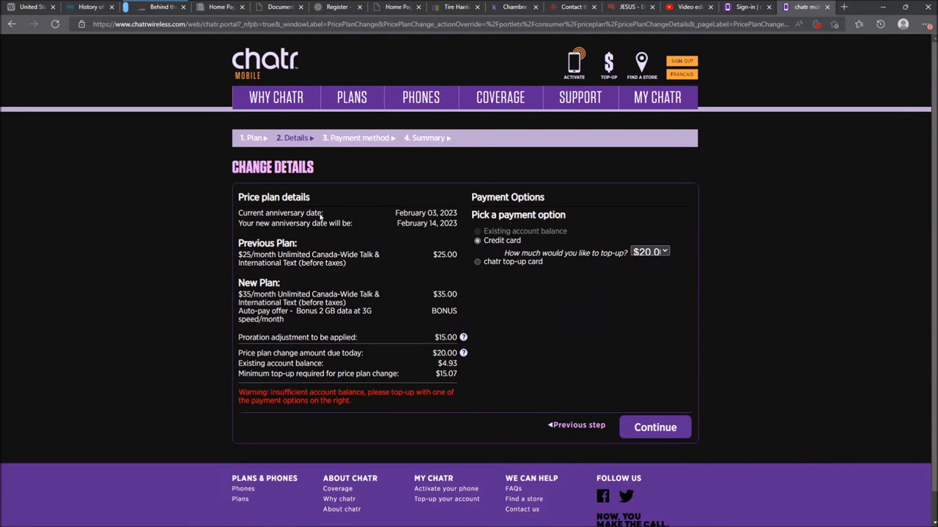
mouse_move(655, 427)
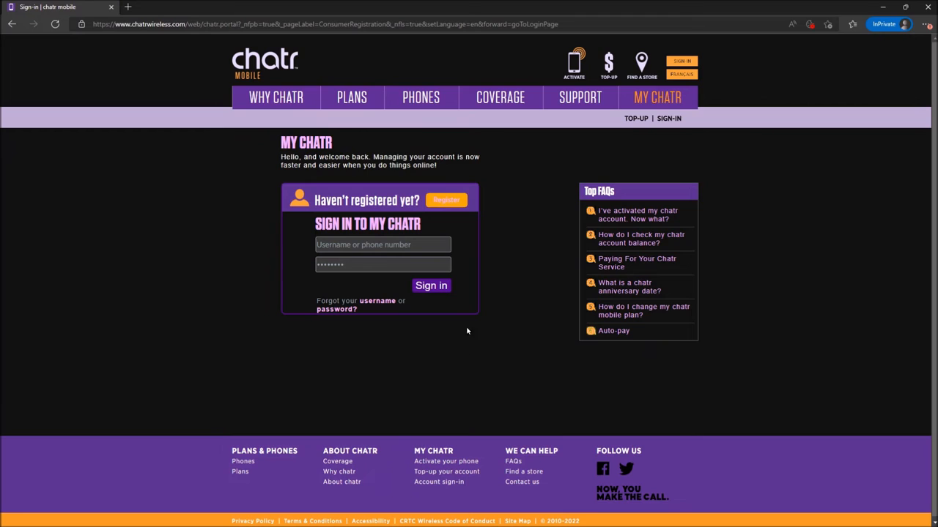
mouse_move(534, 143)
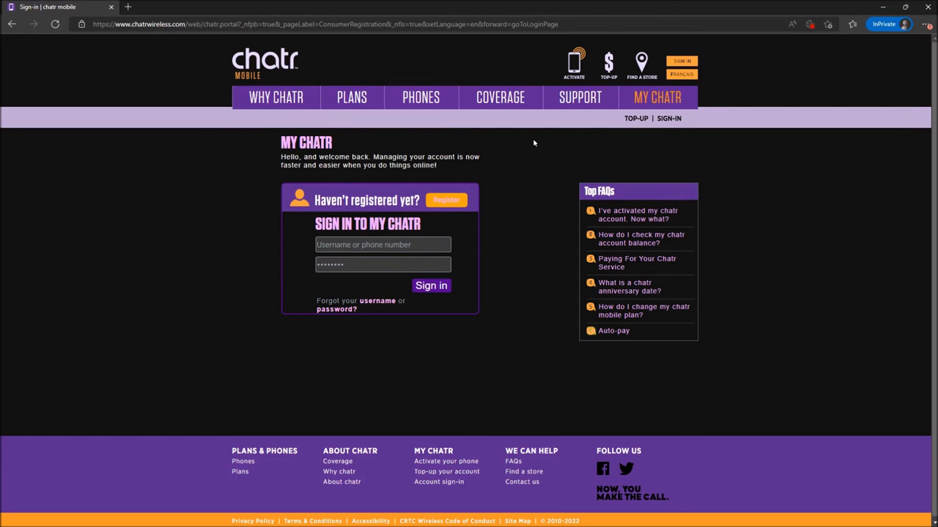
mouse_move(579, 215)
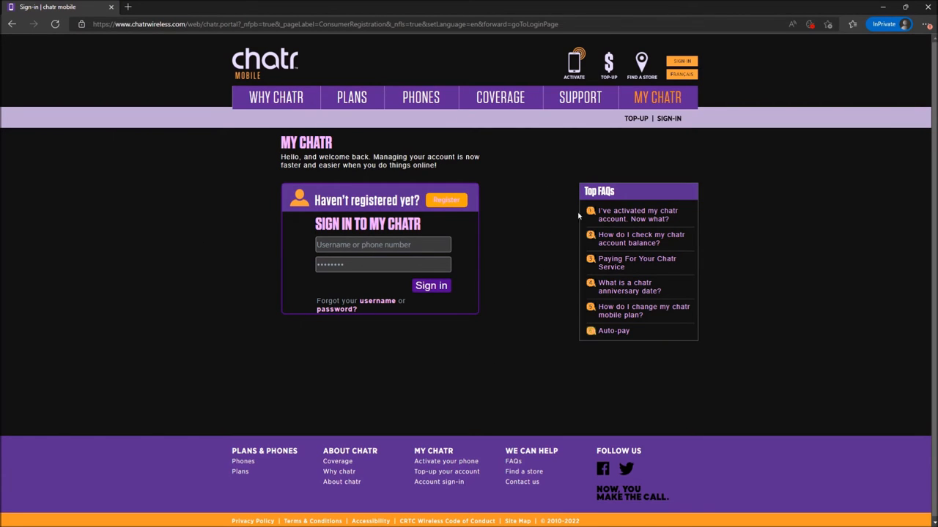
mouse_move(445, 200)
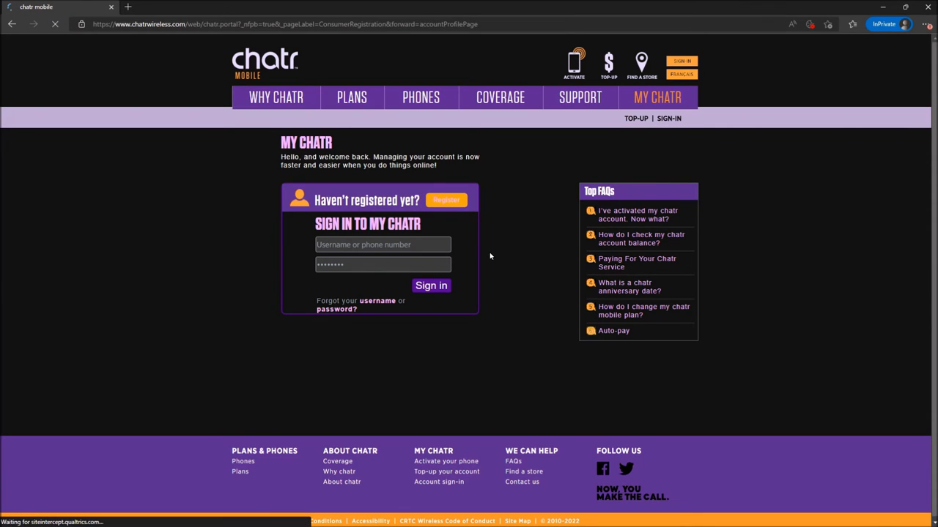
Submit the My Chatr sign-in form, which is rejected as an invalid username or password
click(445, 199)
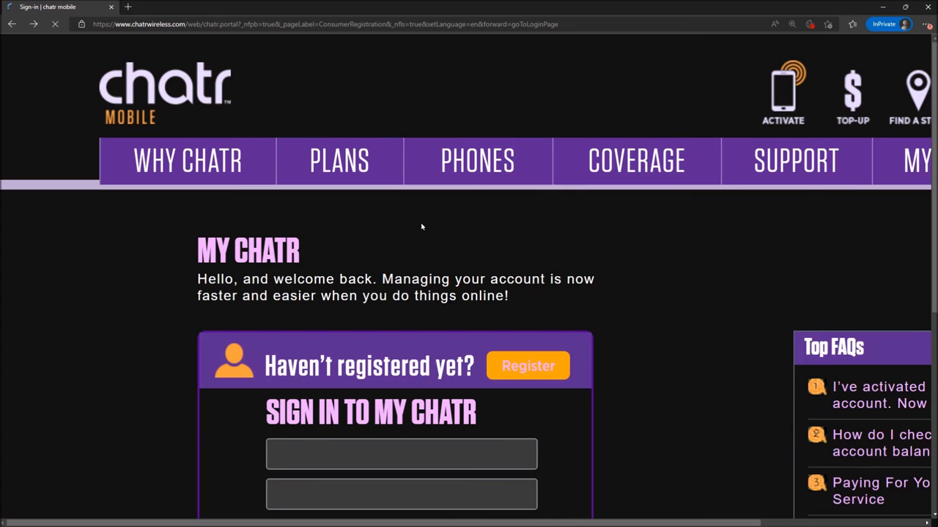
scroll(down, 3)
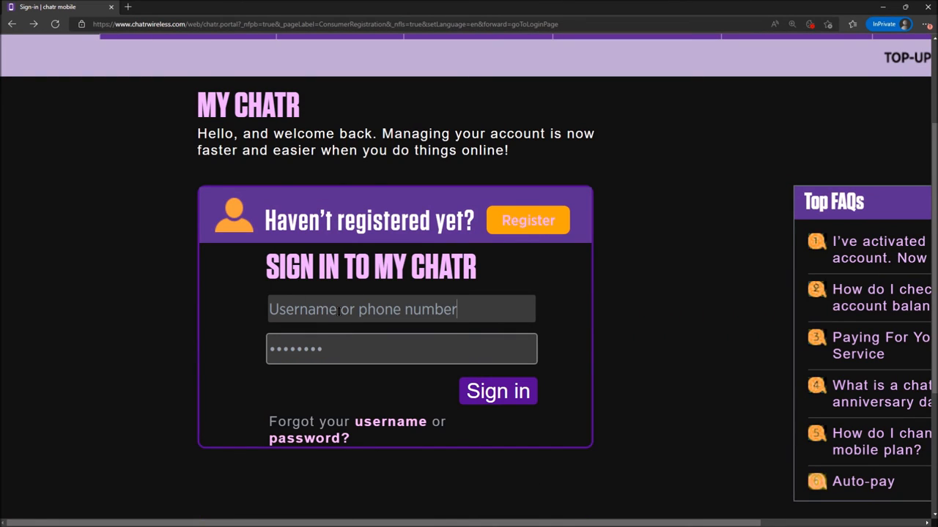
click(498, 390)
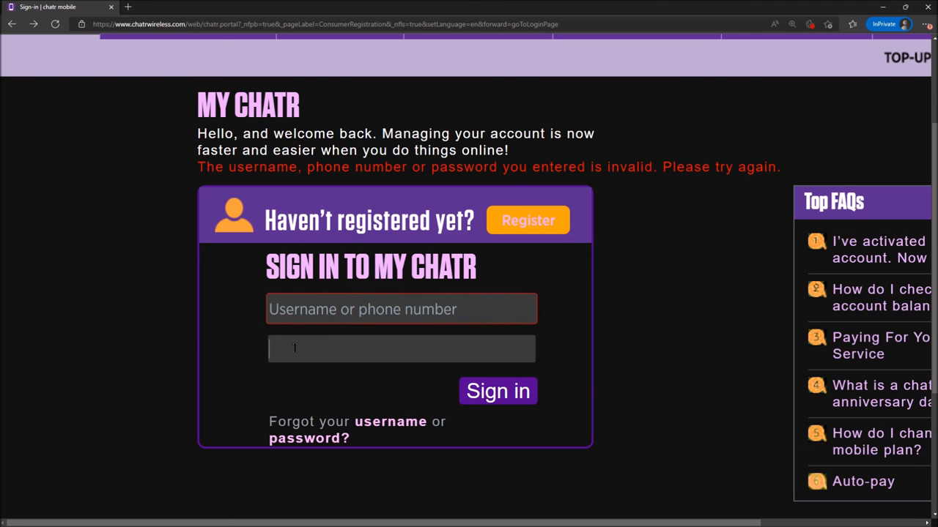